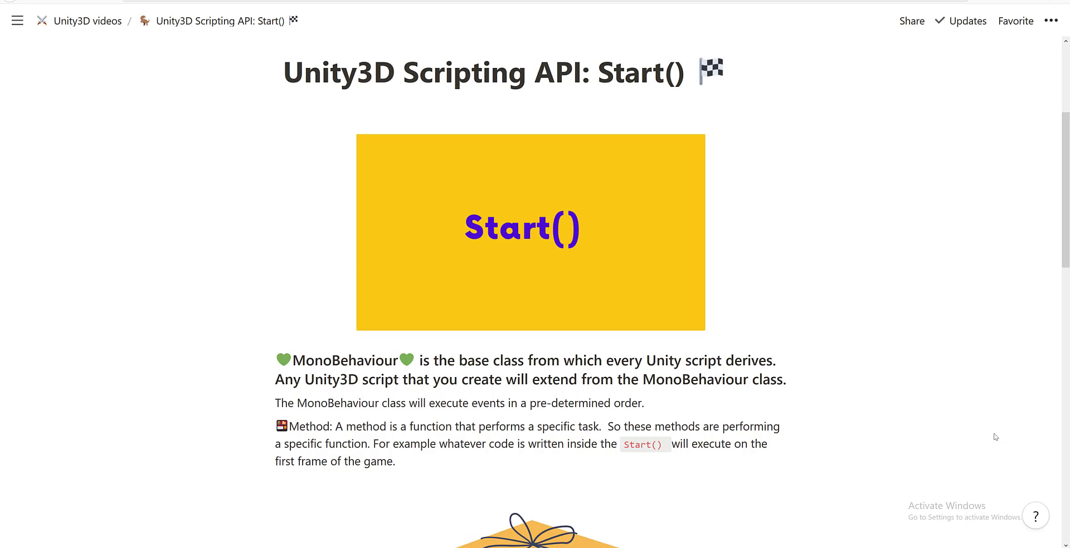
{"action": "mouse_move", "coordinate": [935, 397]}
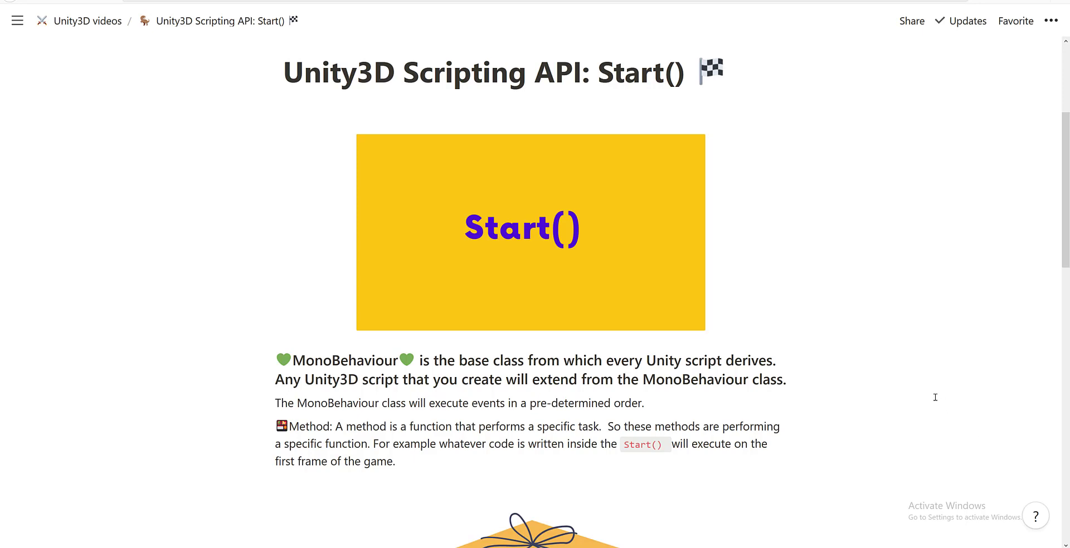
Step: Scroll the Notion Start() lesson down to the CubeController C# code sample
{"action": "scroll", "scroll_direction": "down", "scroll_amount": 3}
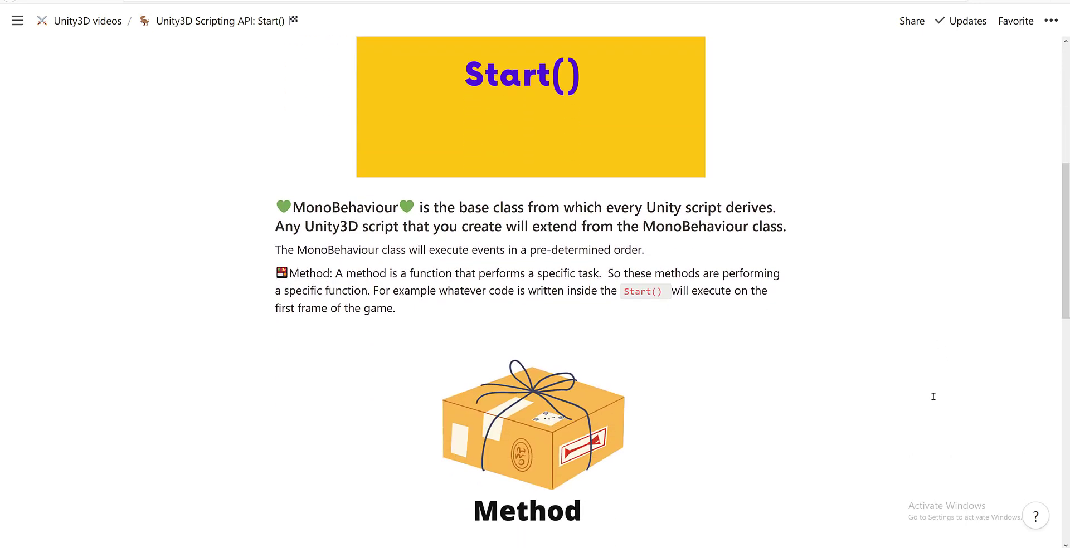
{"action": "mouse_move", "coordinate": [935, 402]}
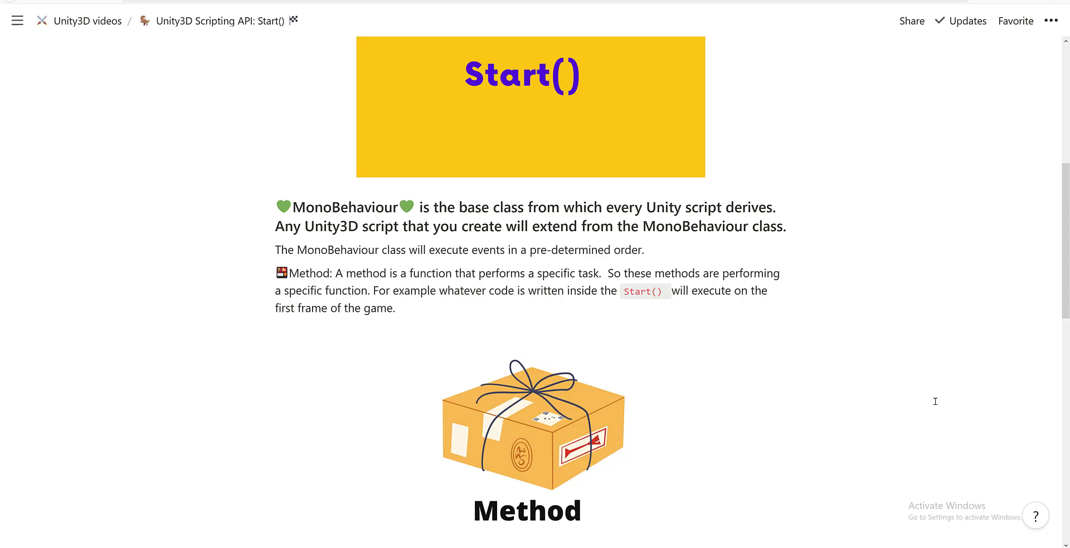
{"action": "mouse_move", "coordinate": [800, 373]}
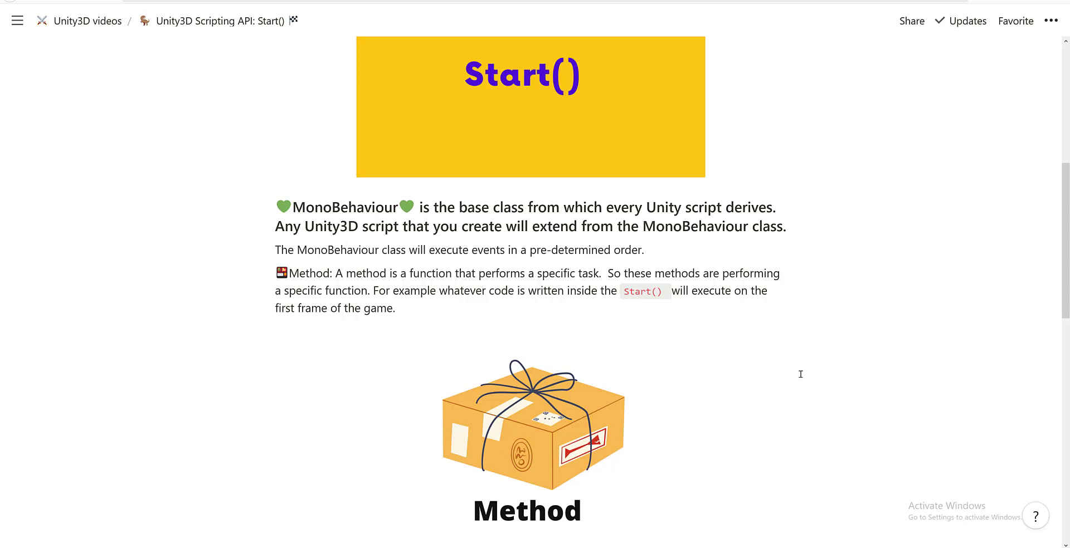
{"action": "mouse_move", "coordinate": [793, 372]}
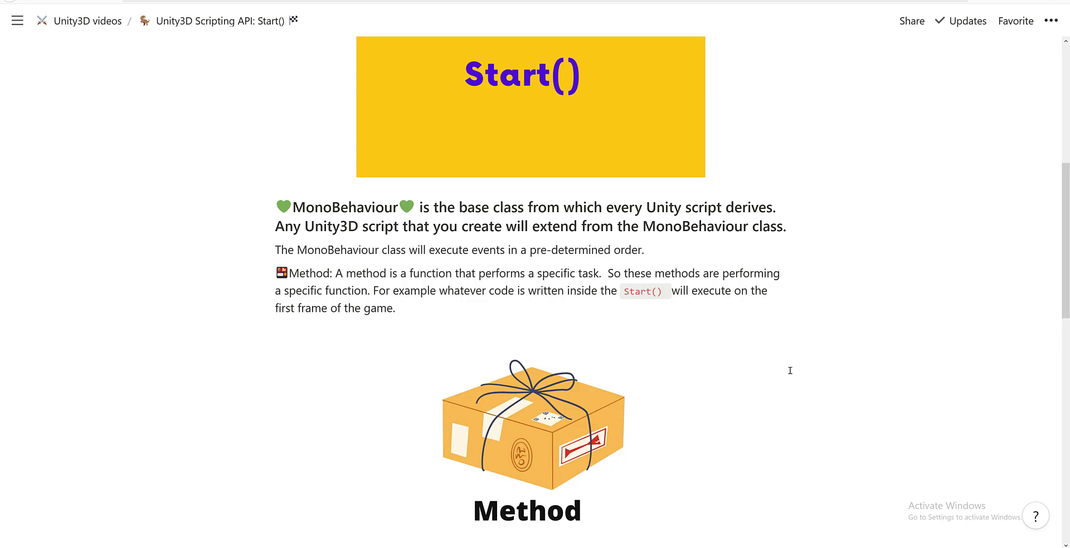
{"action": "scroll", "scroll_direction": "down", "scroll_amount": 3}
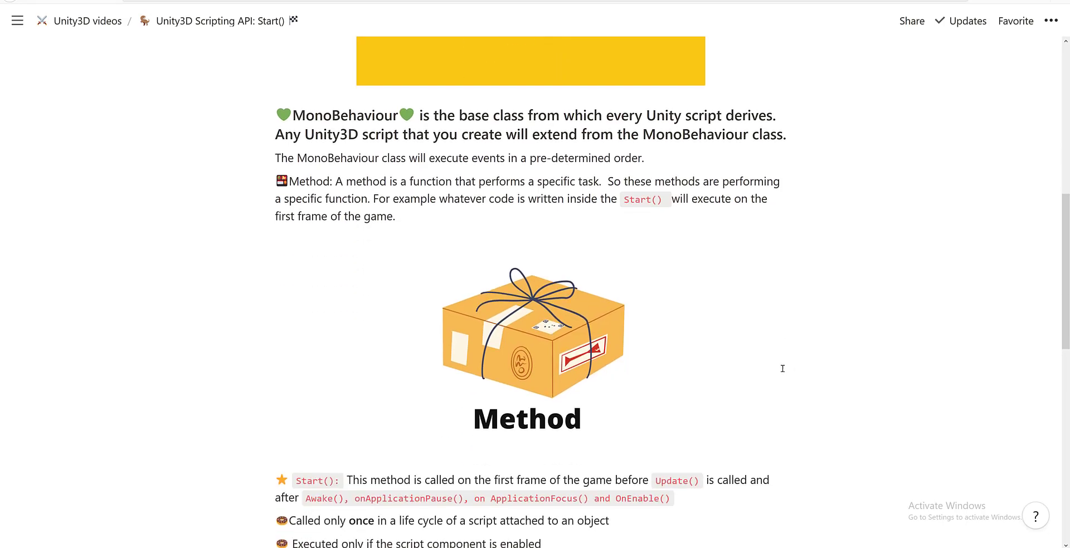
{"action": "scroll", "scroll_direction": "down", "scroll_amount": 3}
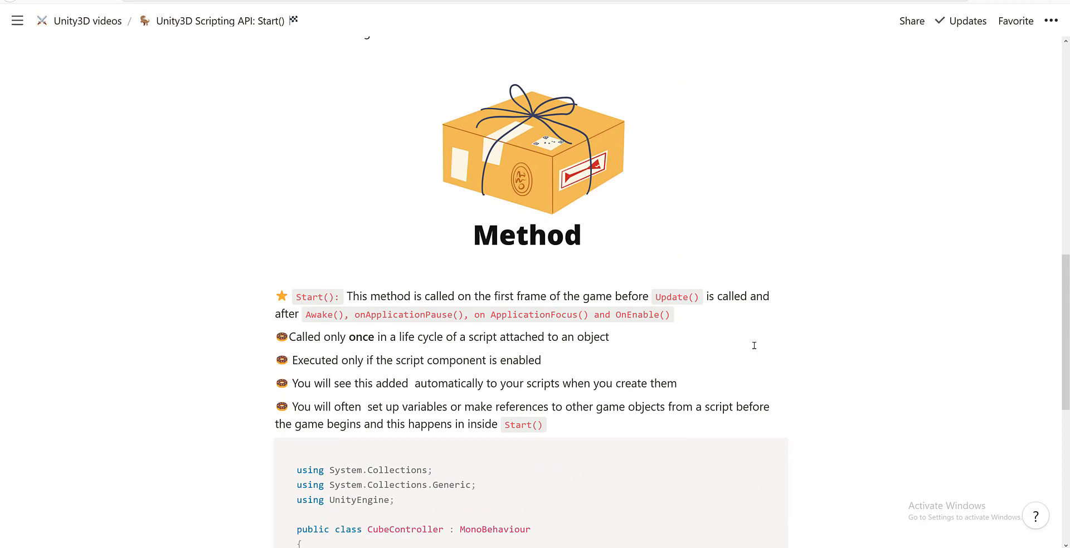
{"action": "mouse_move", "coordinate": [757, 349]}
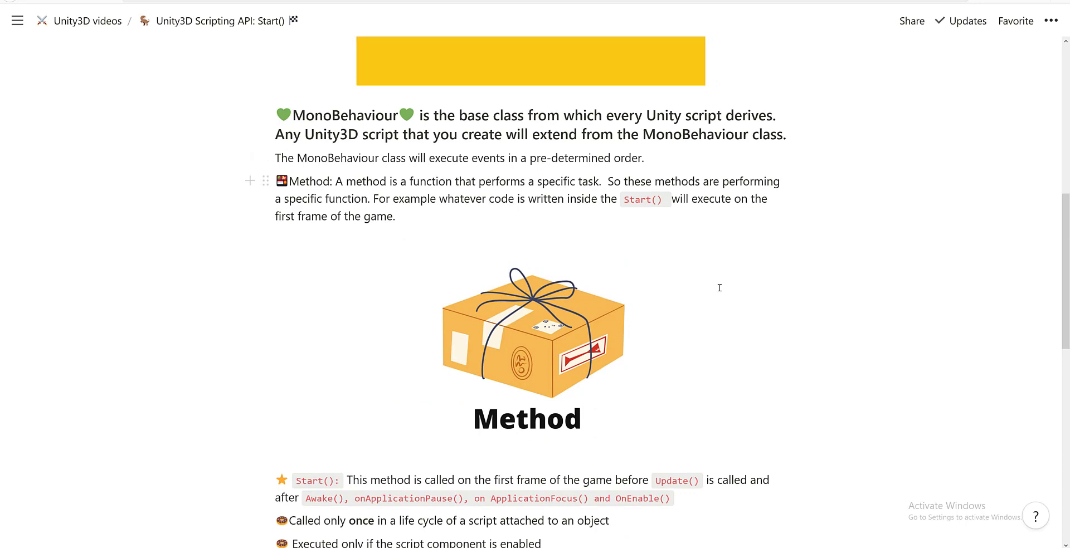
{"action": "scroll", "scroll_direction": "down", "scroll_amount": 3}
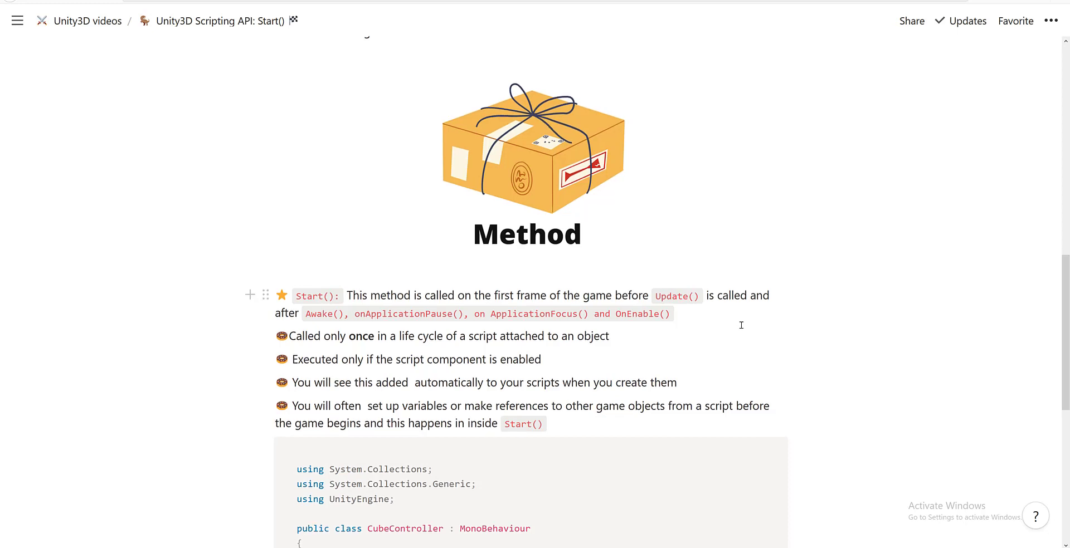
{"action": "scroll", "scroll_direction": "down", "scroll_amount": 3}
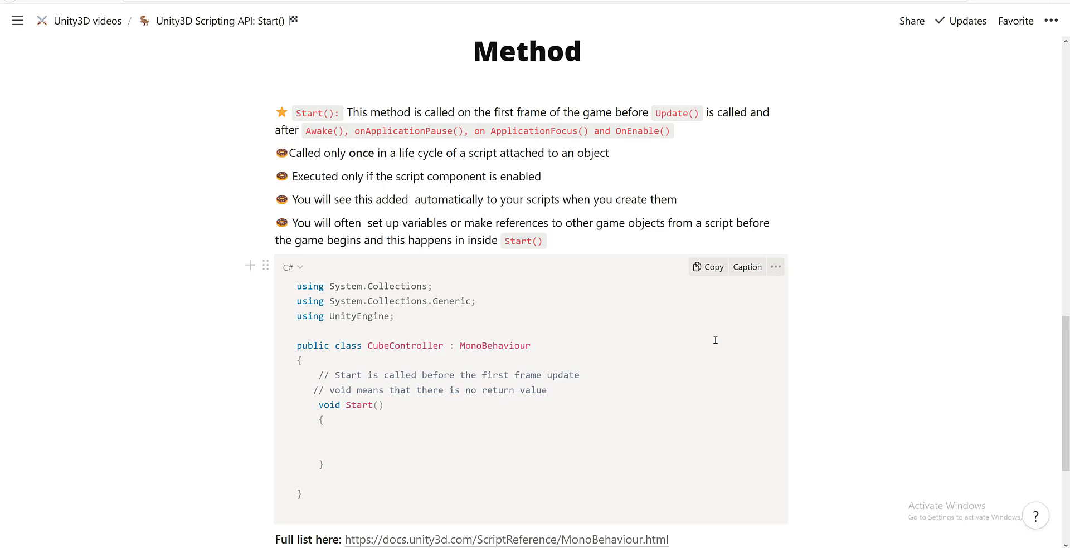
{"action": "scroll", "scroll_direction": "down", "scroll_amount": 3}
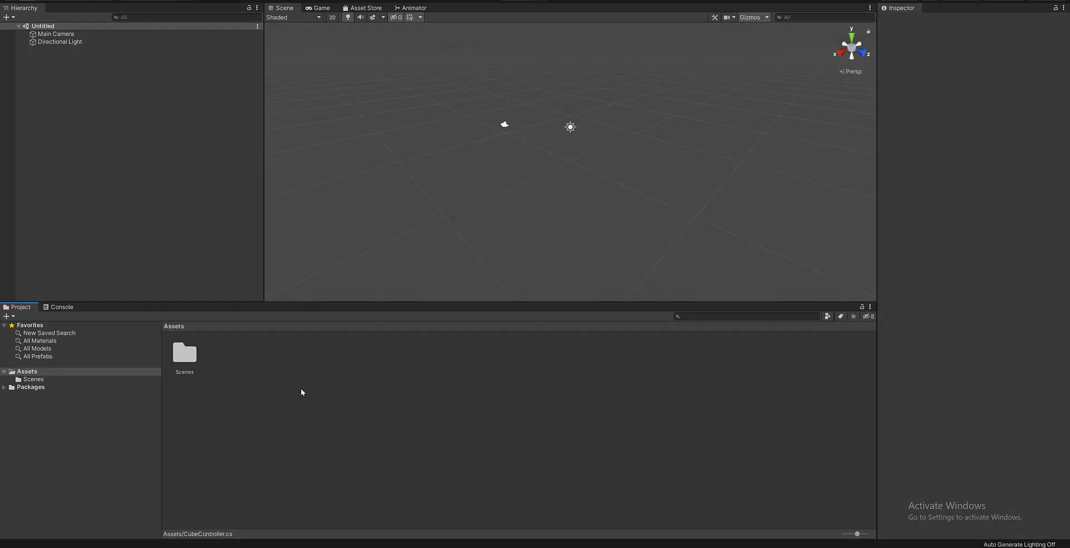
Step: Create a C# script named CubeController in Assets and open it for editing
{"action": "right_click", "coordinate": [303, 393]}
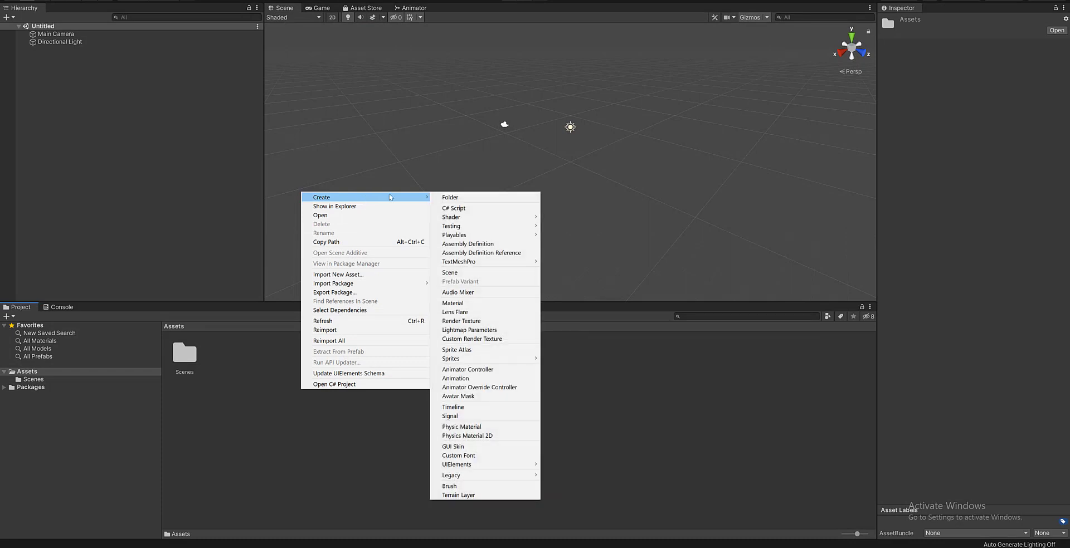
{"action": "left_click", "coordinate": [454, 208]}
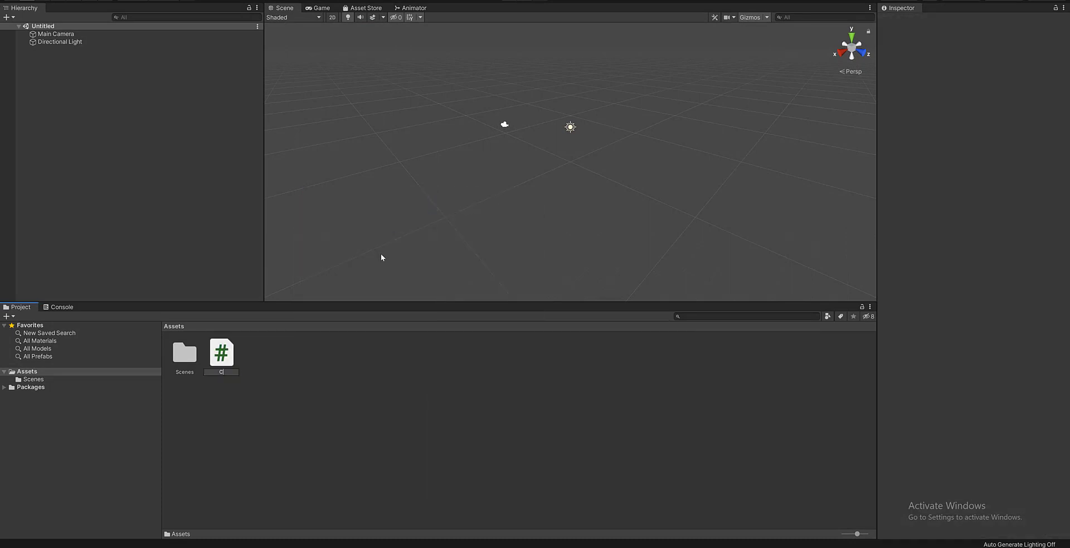
{"action": "type", "text": "CubeCobnt"}
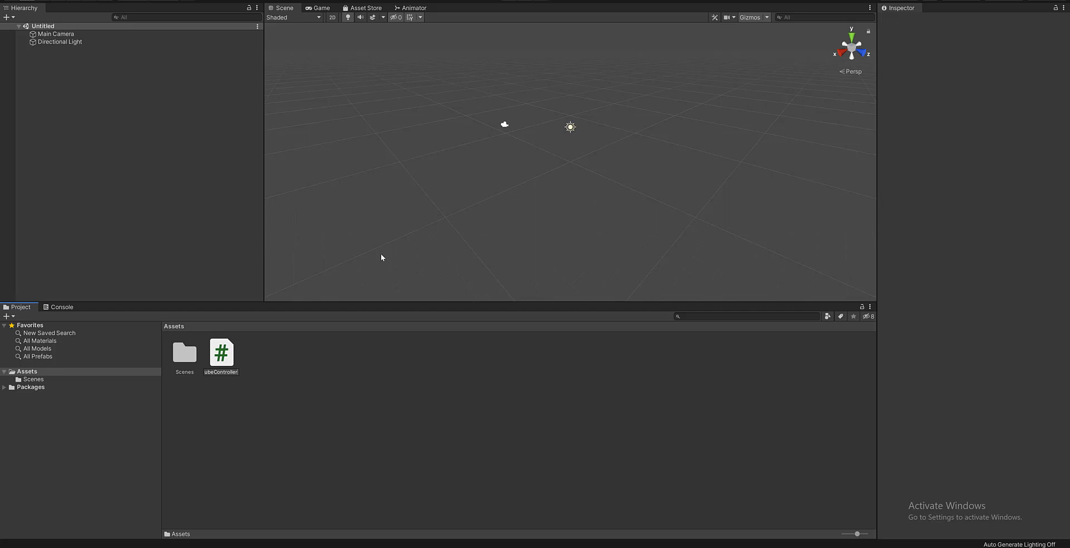
{"action": "left_click", "coordinate": [220, 352]}
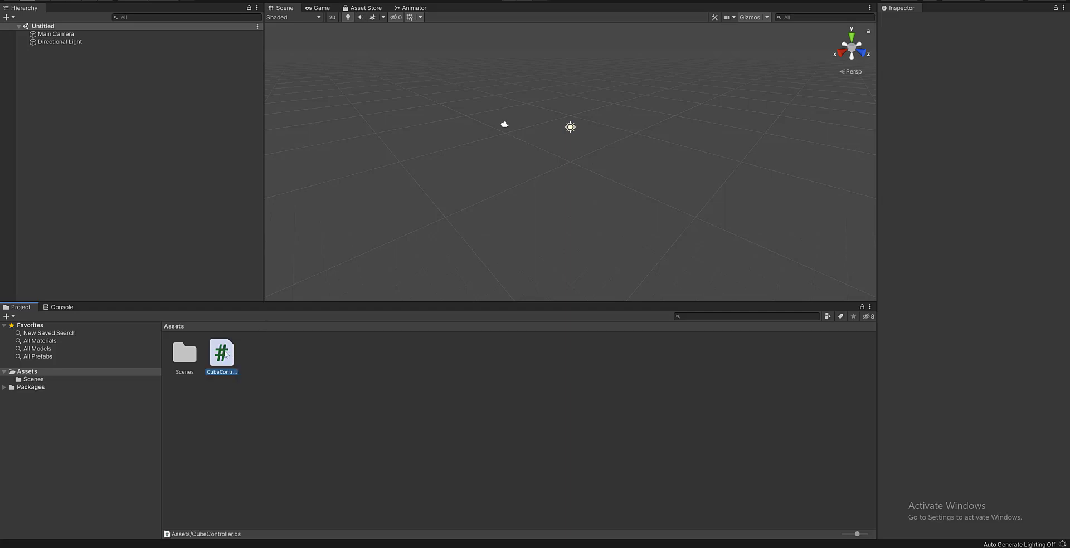
{"action": "double_click", "coordinate": [221, 353]}
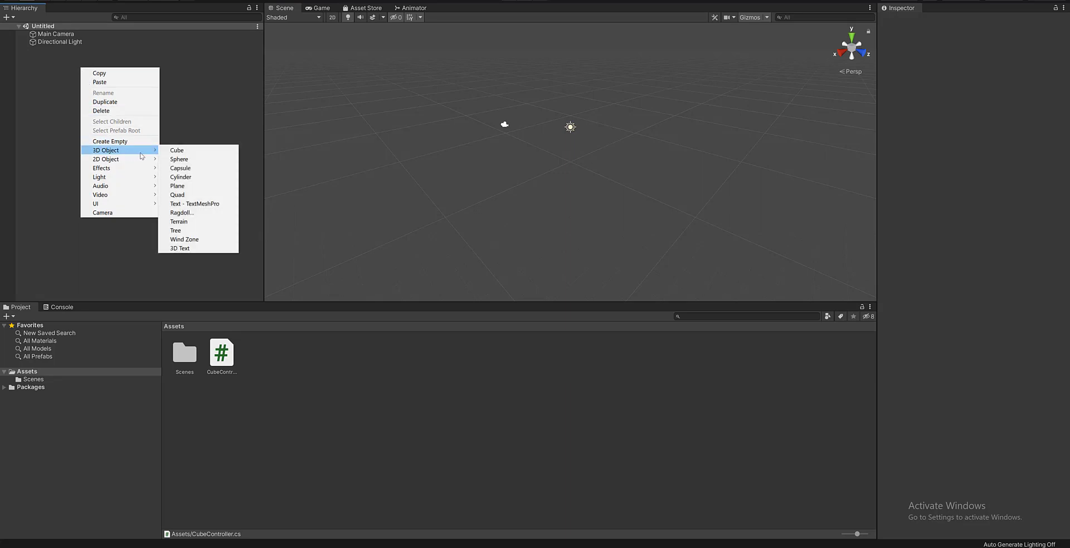
{"action": "mouse_move", "coordinate": [177, 150]}
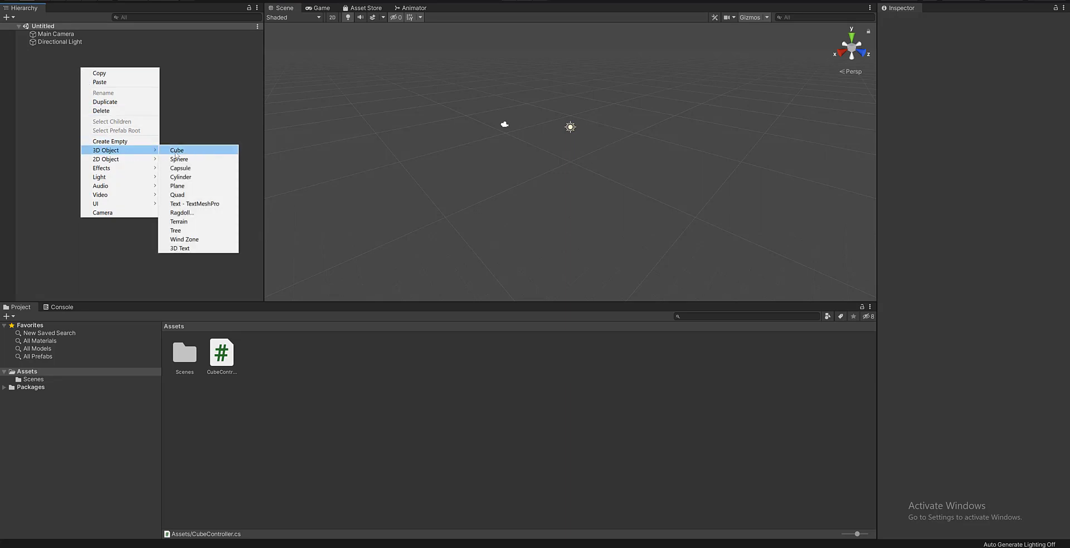
Step: Add a Cube to the scene carrying the CubeController script, then open the script
{"action": "left_click", "coordinate": [177, 151]}
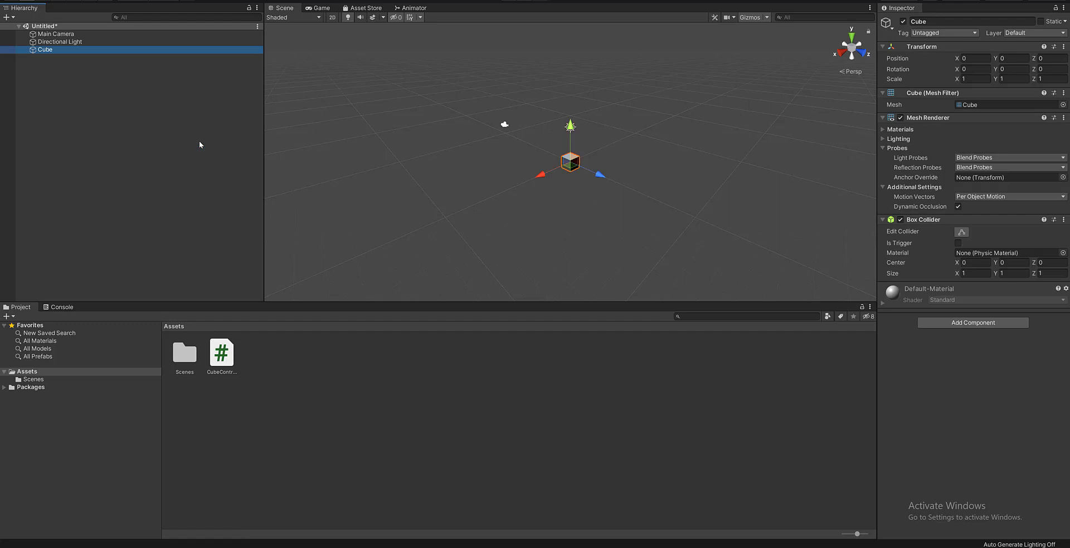
{"action": "mouse_move", "coordinate": [379, 198]}
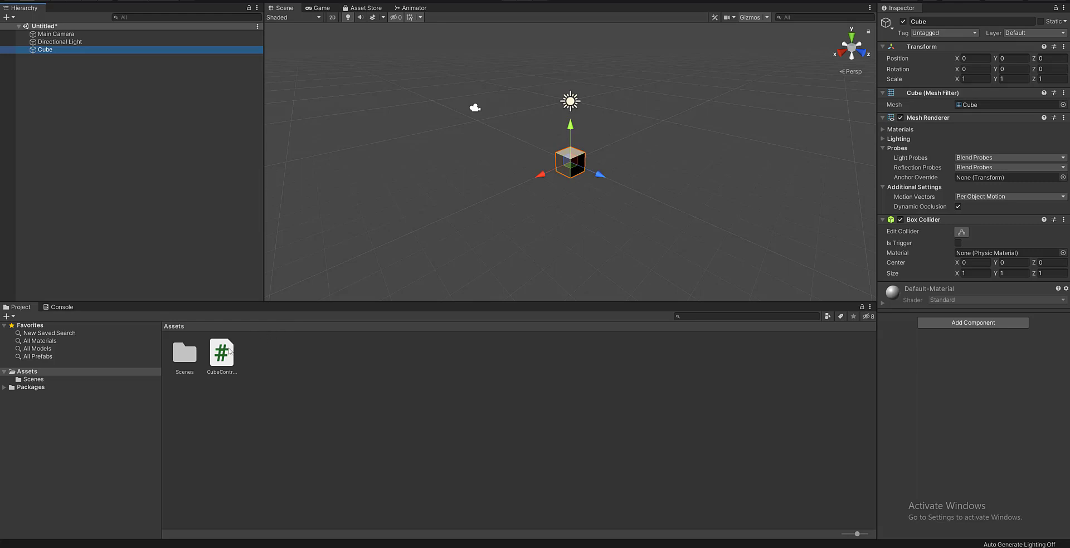
{"action": "left_click", "coordinate": [221, 352]}
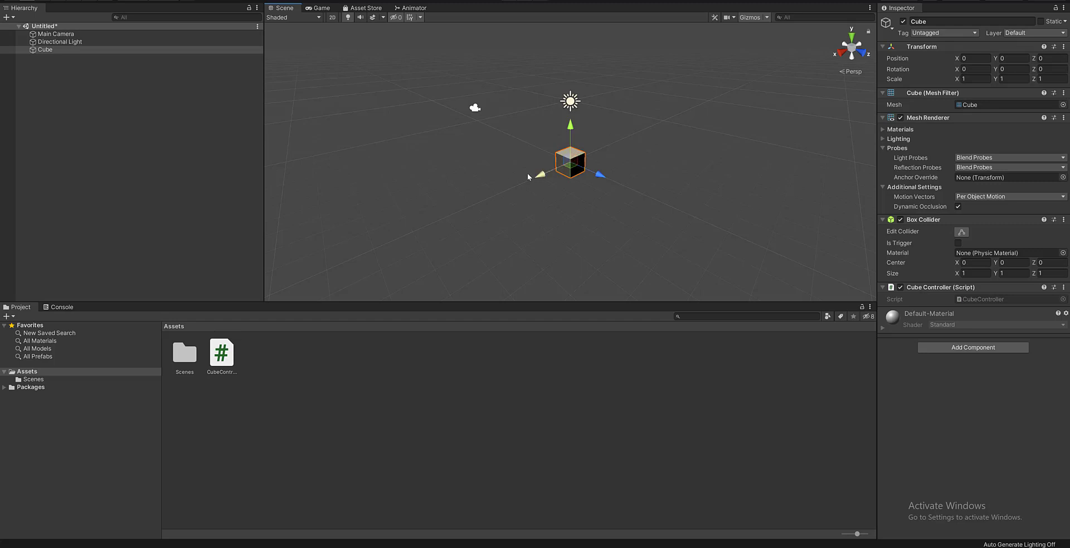
{"action": "double_click", "coordinate": [221, 353]}
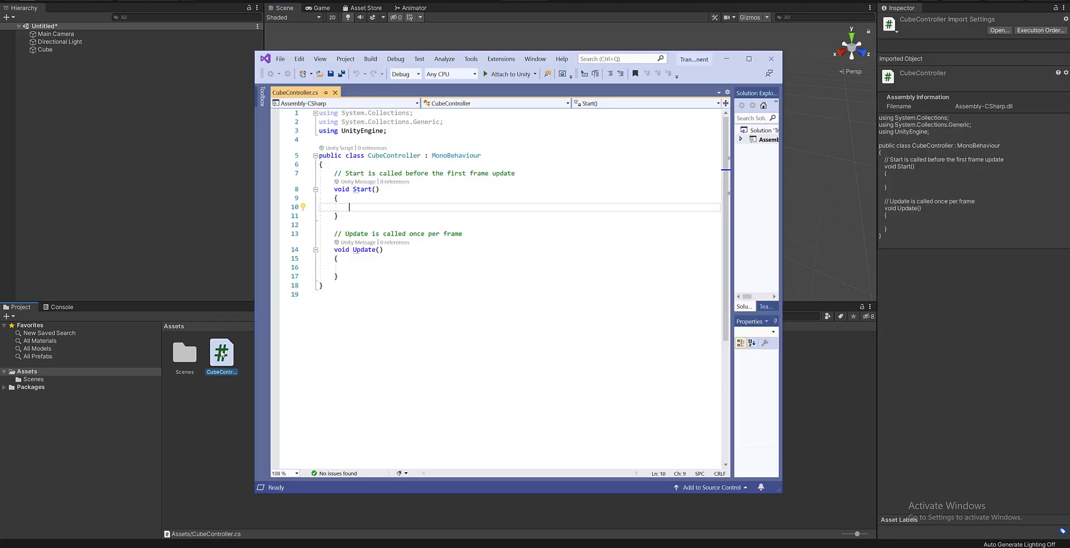
{"action": "mouse_move", "coordinate": [369, 209]}
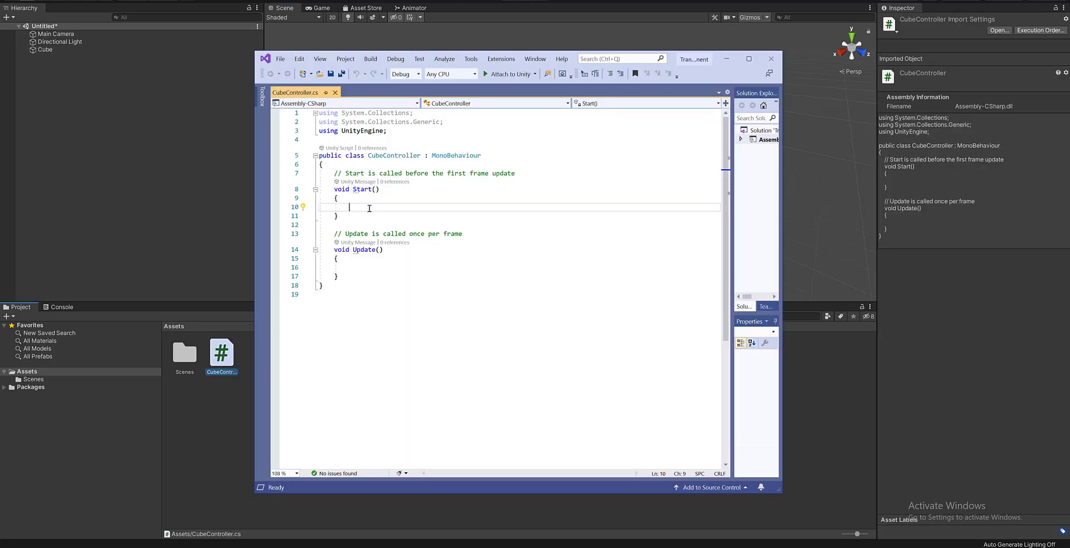
Step: Write Debug.Log("Hello"); inside CubeController's Start() method
{"action": "type", "text": "Debug.Log(\""}
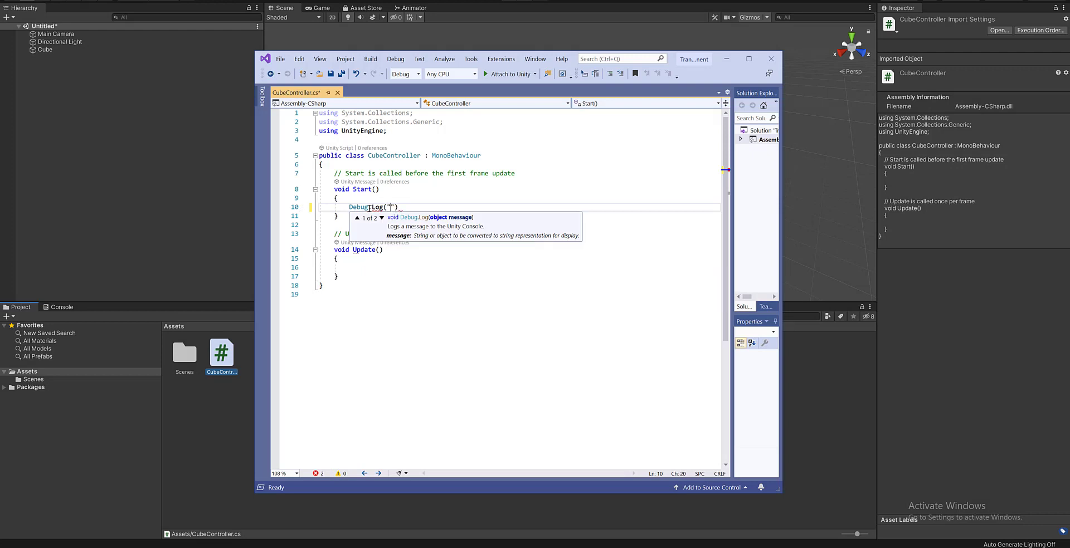
{"action": "type", "text": "Hello"}
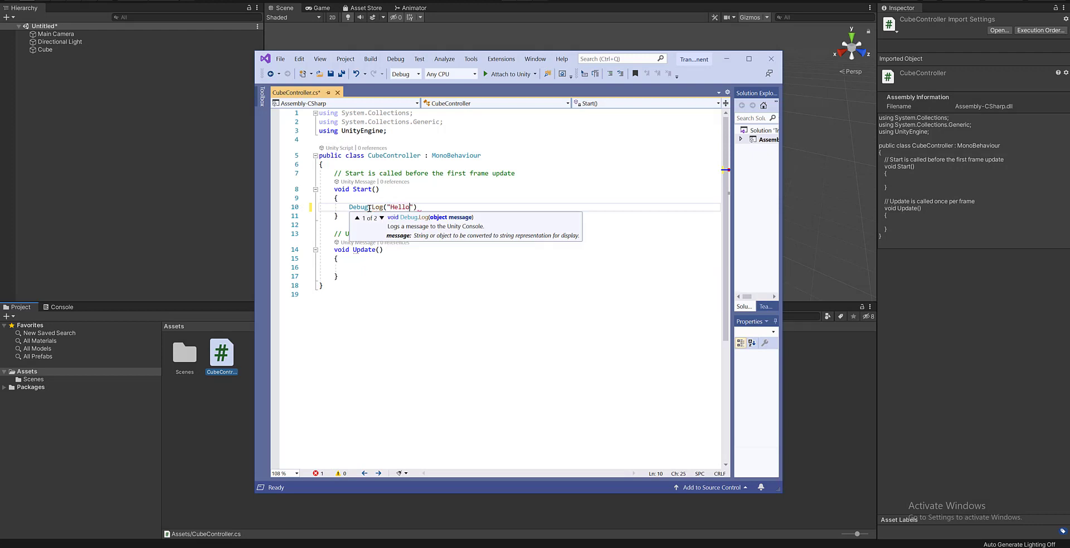
{"action": "type", "text": ")"}
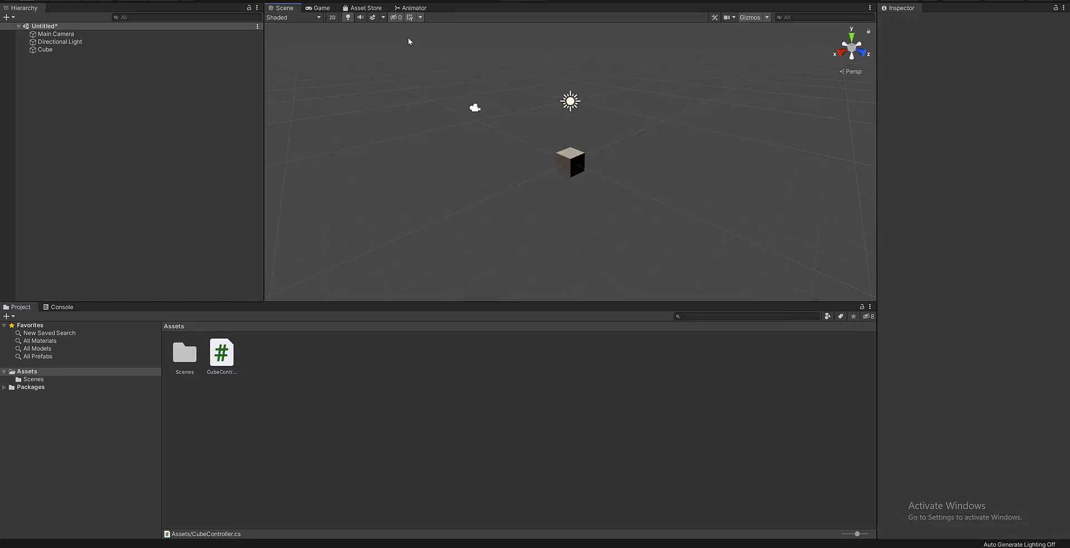
Step: Play the scene, inspect the Hello Console entry's stack trace, and return to the Scene view
{"action": "left_click", "coordinate": [61, 307]}
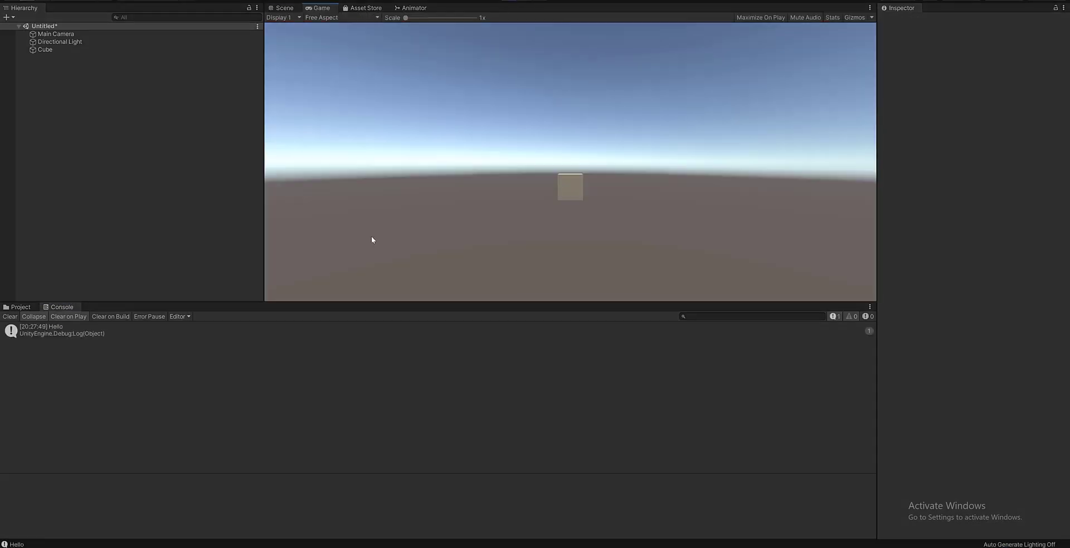
{"action": "left_click", "coordinate": [54, 330]}
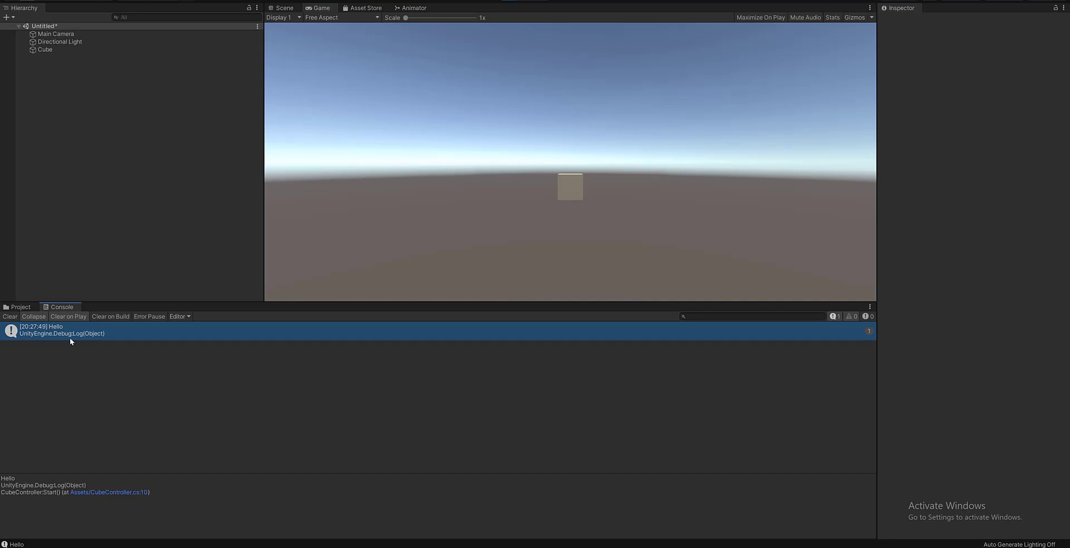
{"action": "mouse_move", "coordinate": [78, 340]}
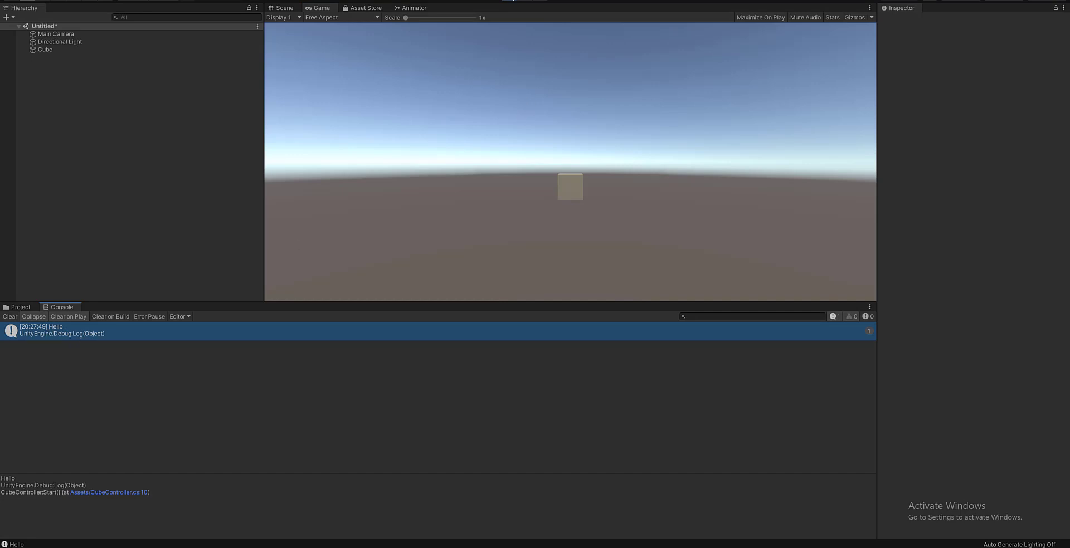
{"action": "left_click", "coordinate": [283, 7]}
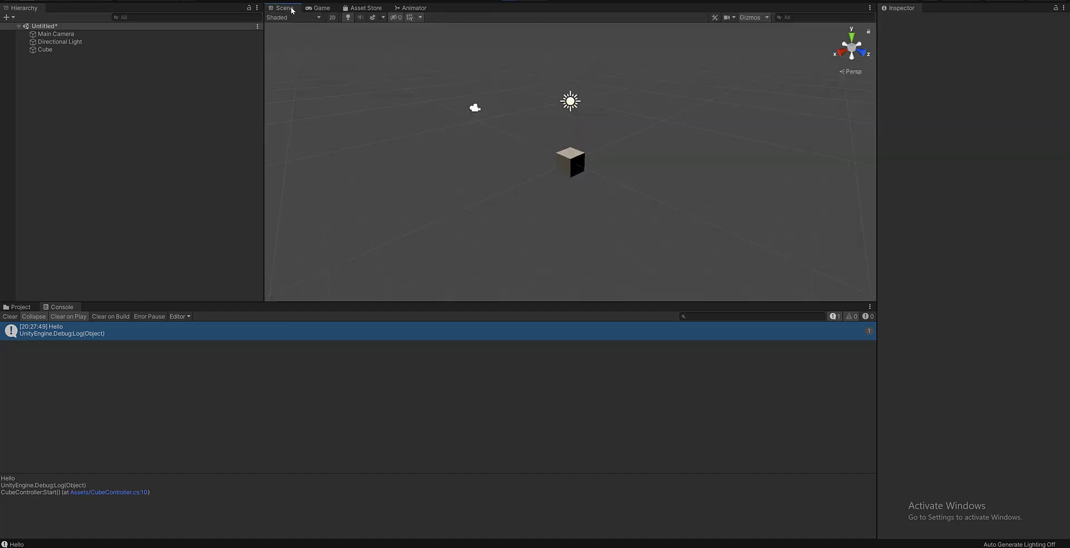
Step: Select the Cube and toggle its Cube Controller script component off and back on
{"action": "left_click", "coordinate": [44, 49]}
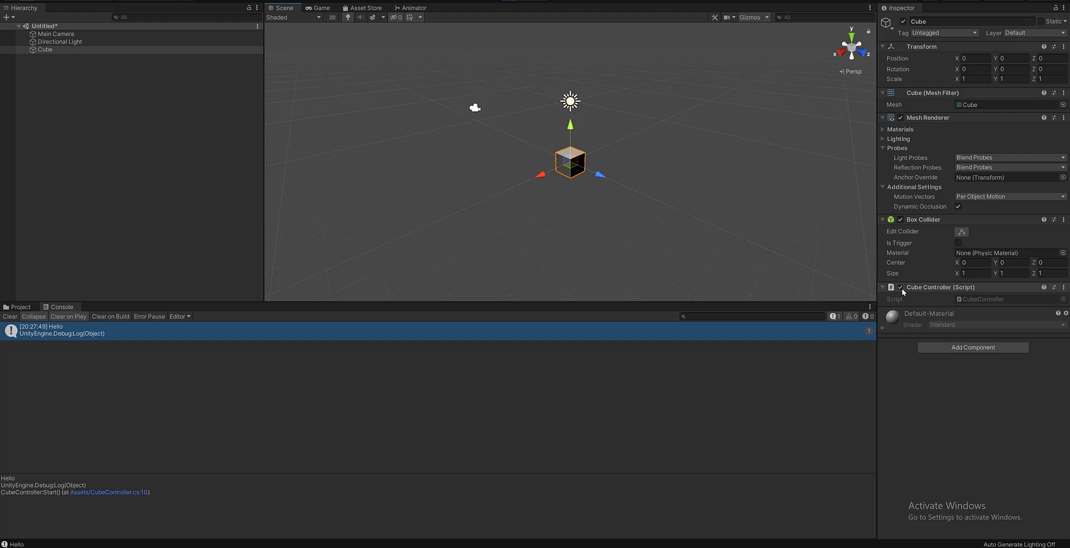
{"action": "left_click", "coordinate": [901, 288]}
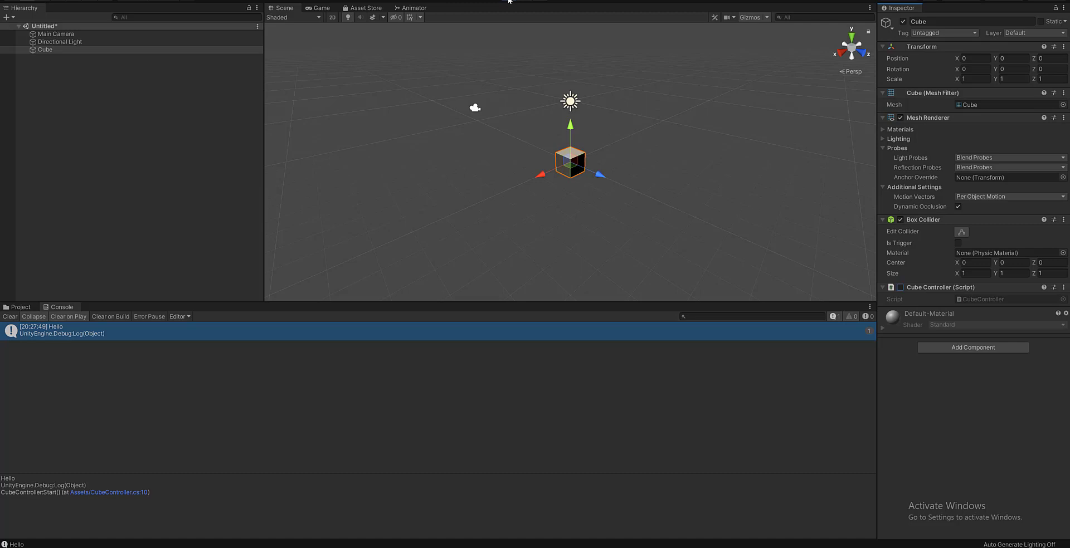
{"action": "left_click", "coordinate": [10, 317]}
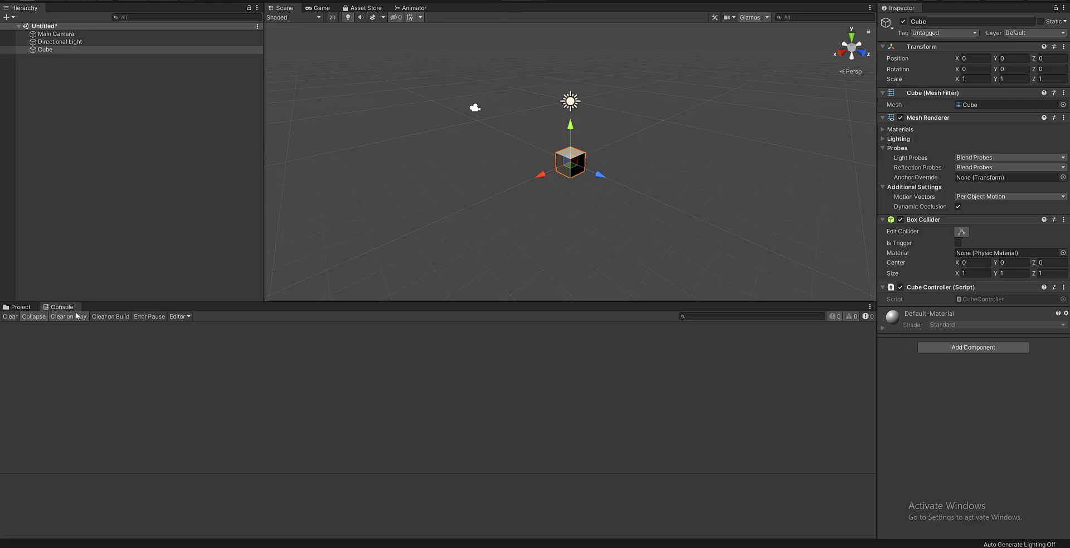
{"action": "mouse_move", "coordinate": [79, 322]}
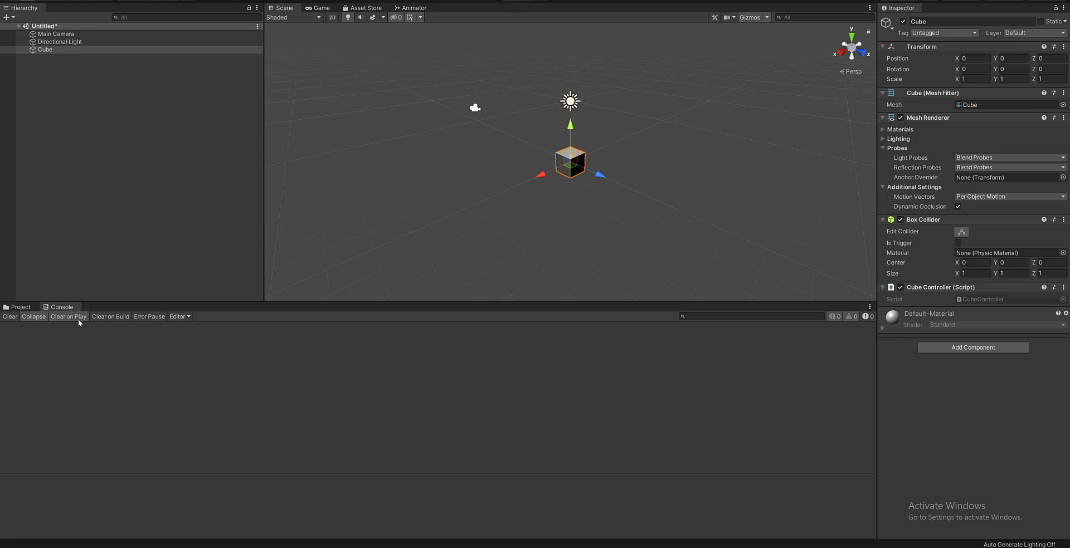
{"action": "mouse_move", "coordinate": [177, 405]}
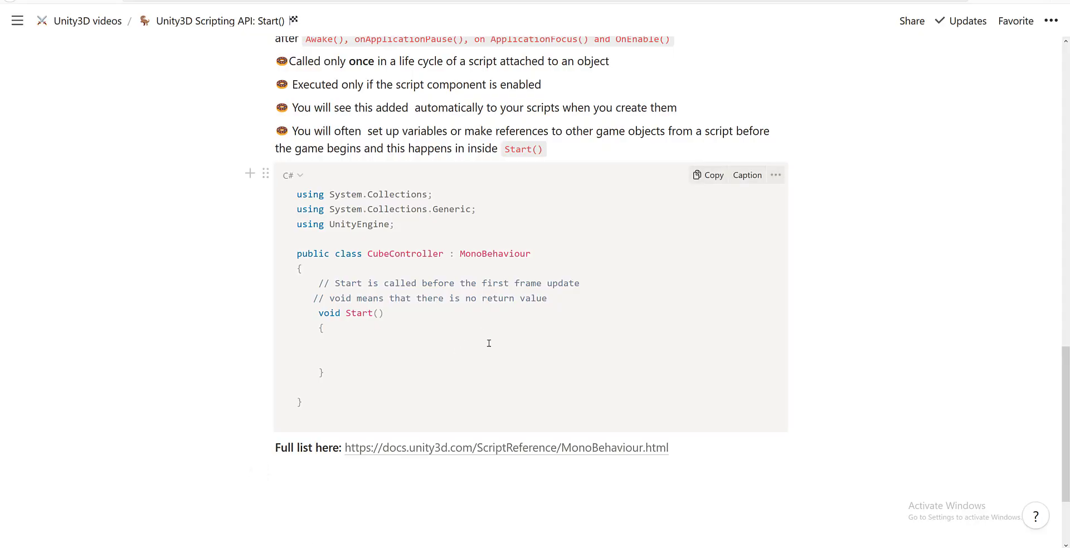
{"action": "scroll", "scroll_direction": "up", "scroll_amount": 3}
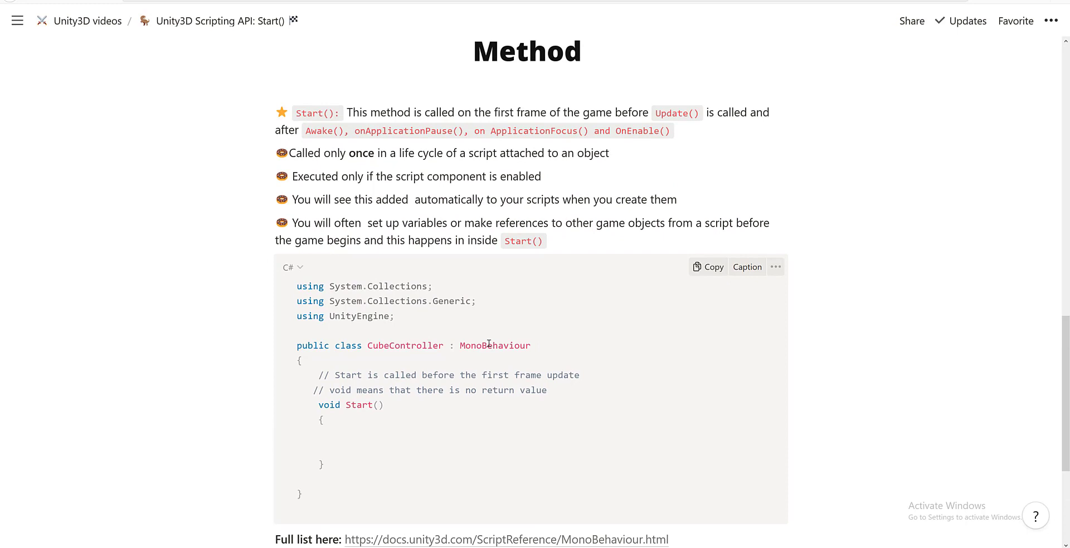
{"action": "mouse_move", "coordinate": [589, 163]}
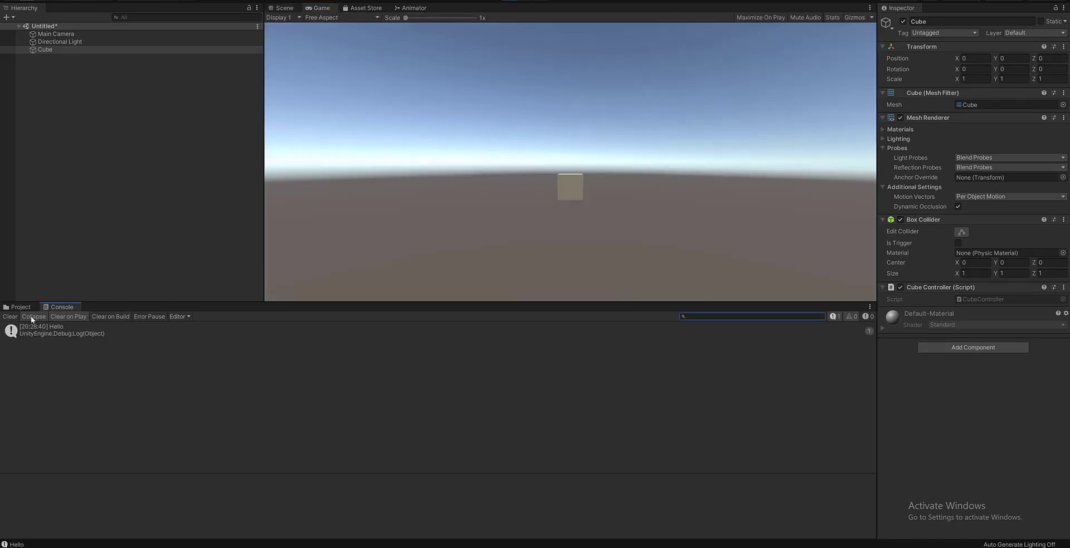
{"action": "mouse_move", "coordinate": [32, 321]}
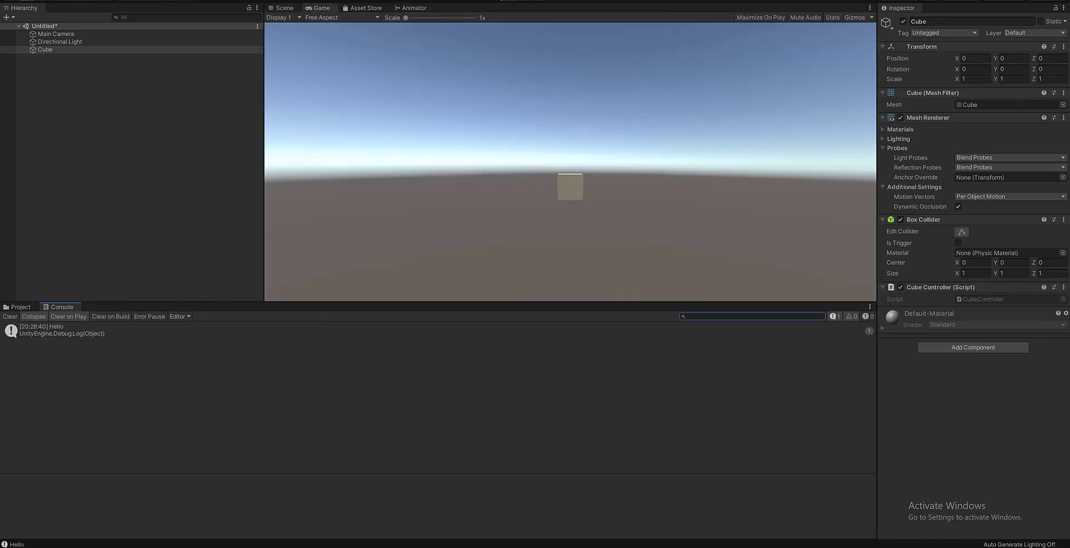
Step: Play the scene again so the Console logs a fresh Hello message
{"action": "left_click", "coordinate": [282, 8]}
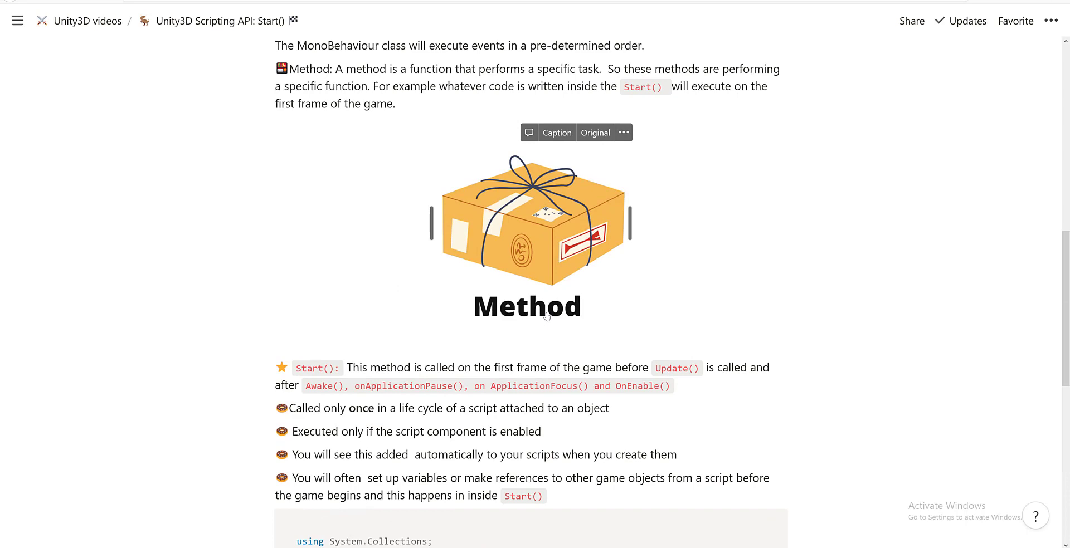
{"action": "scroll", "scroll_direction": "up", "scroll_amount": 3}
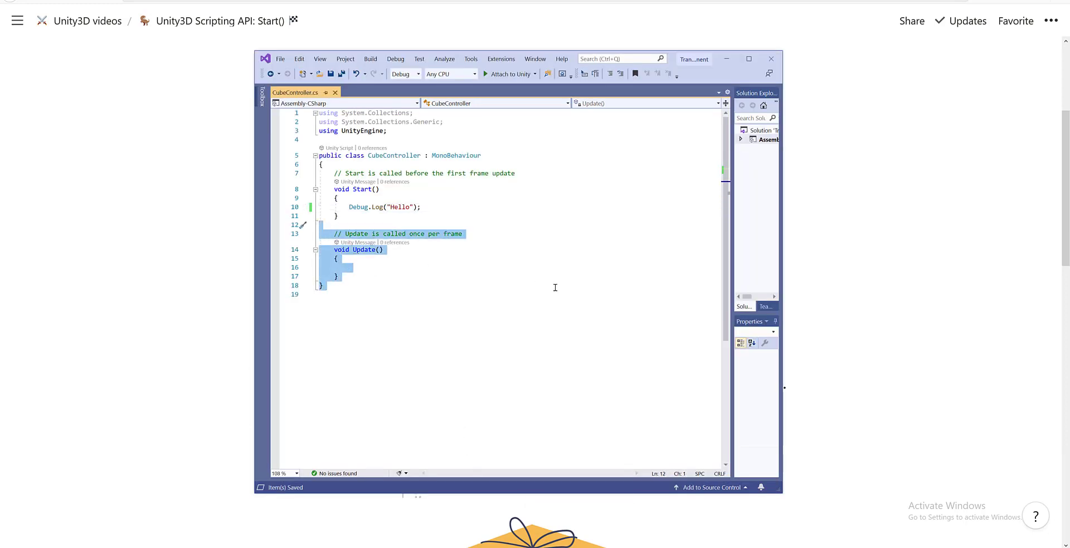
{"action": "left_click", "coordinate": [323, 286]}
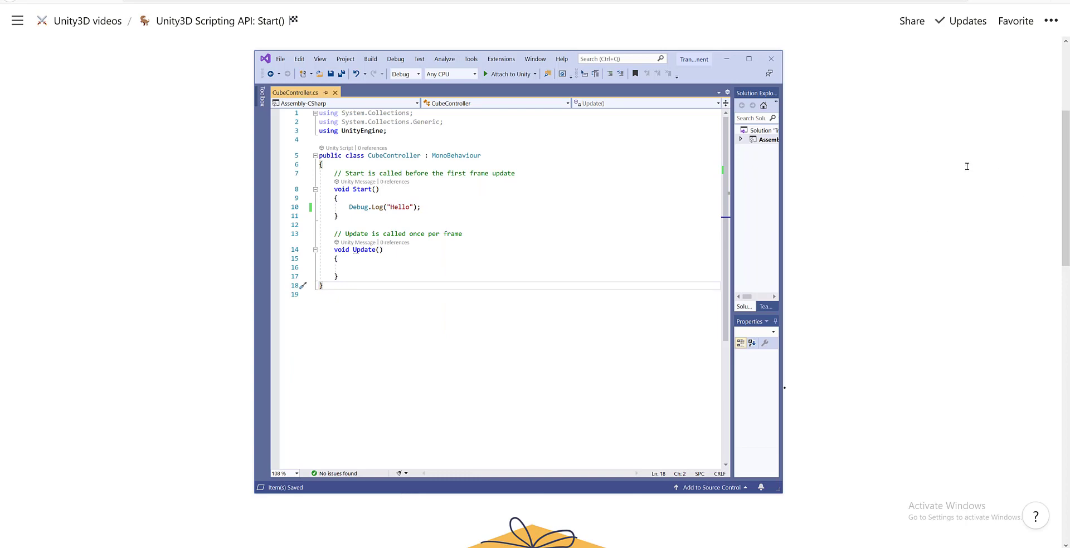